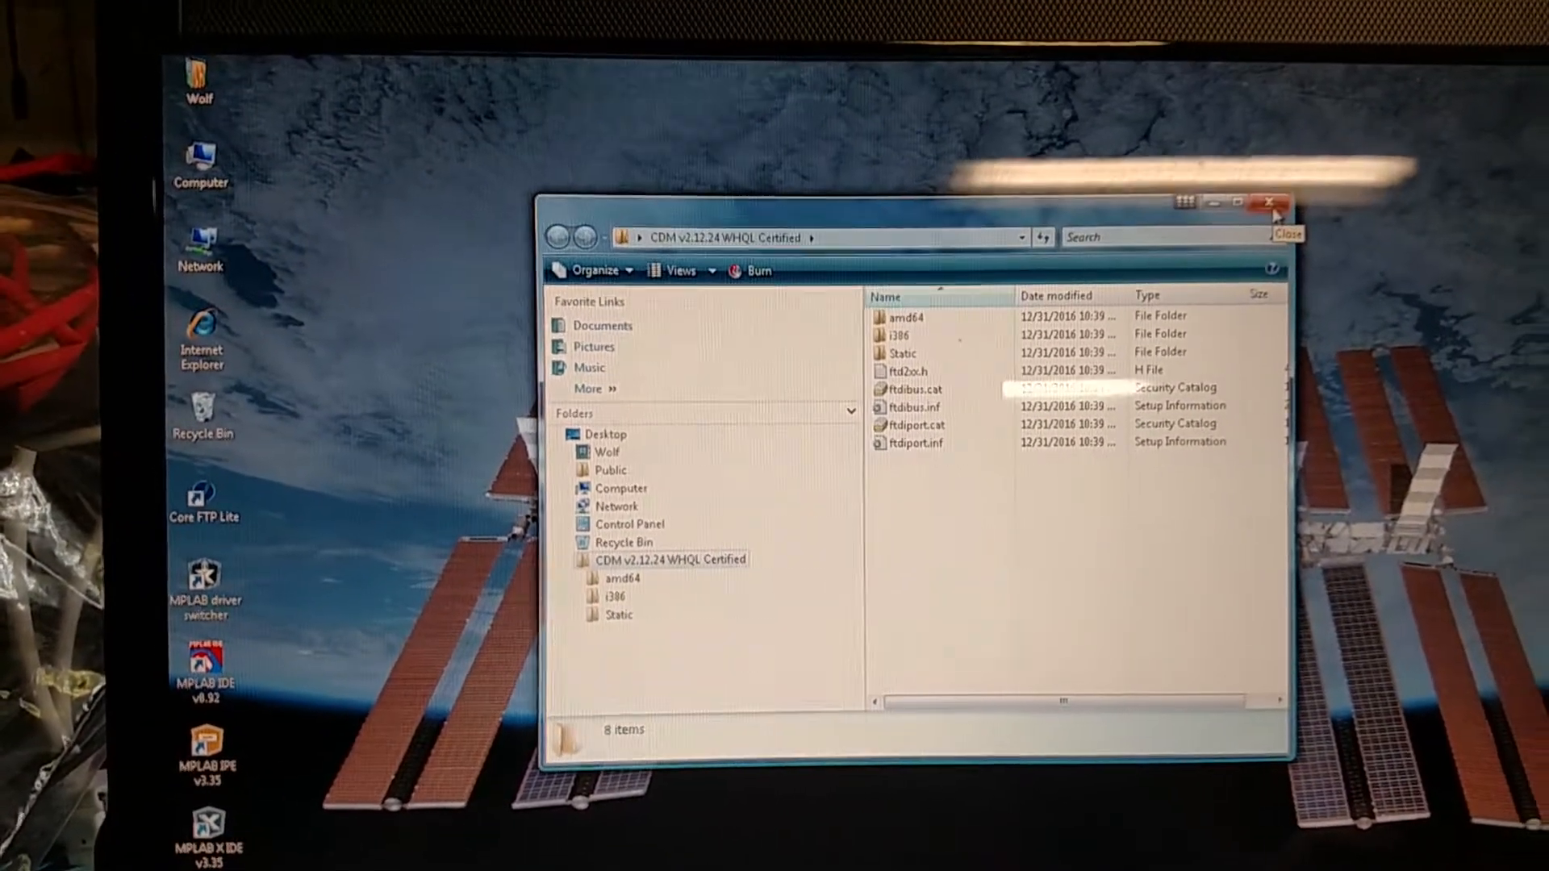
- Close the CDM v2.12.24 WHQL Certified driver folder window
click(1271, 203)
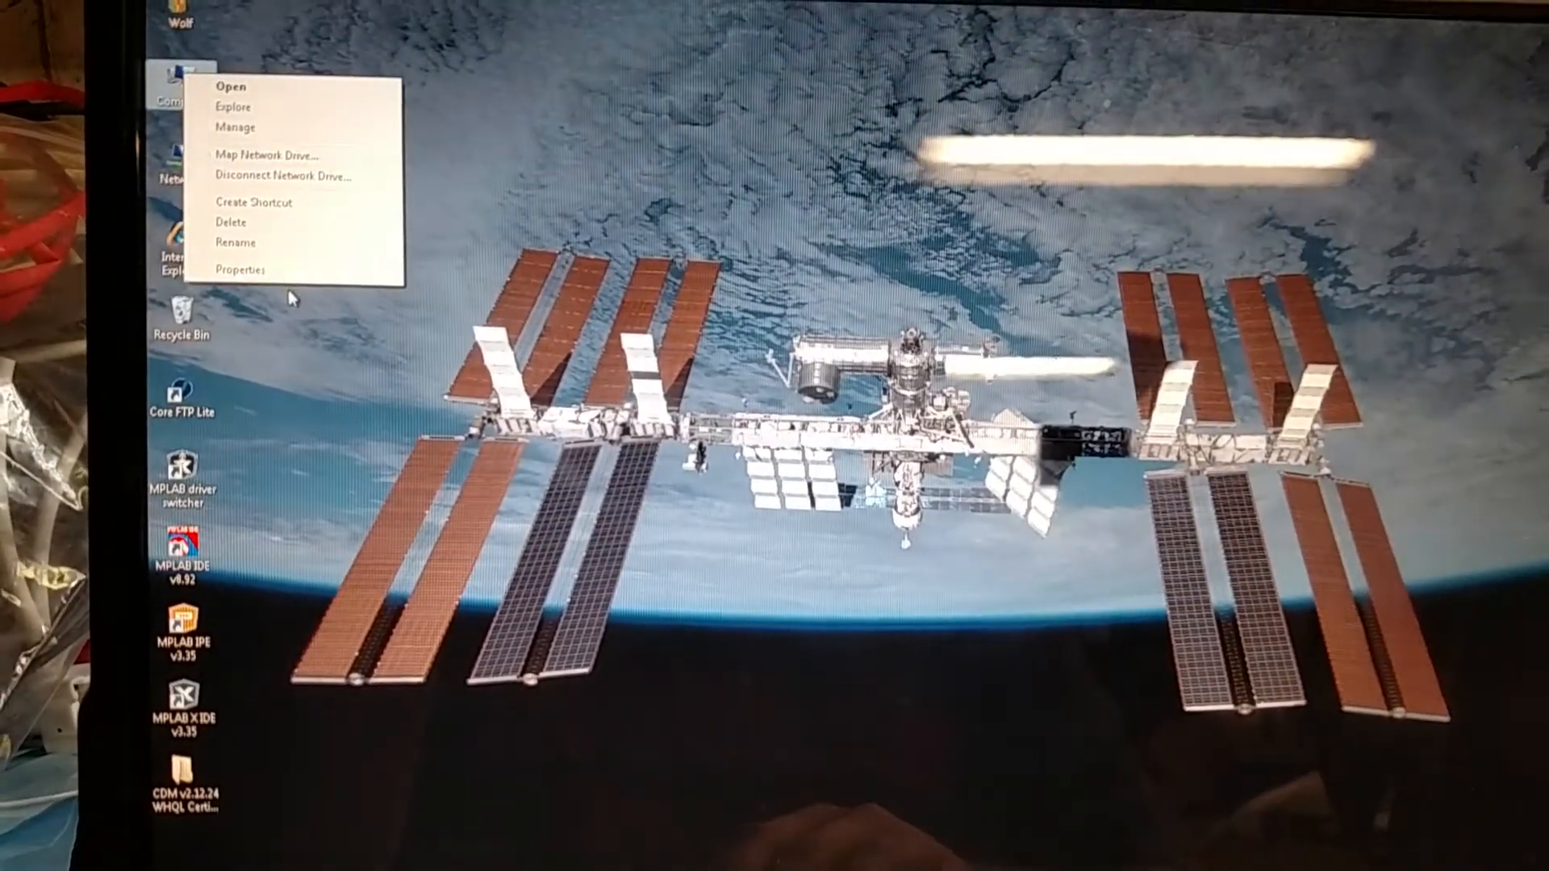
- Open Computer Properties, launch Device Manager and allow it through the UAC prompt
click(242, 269)
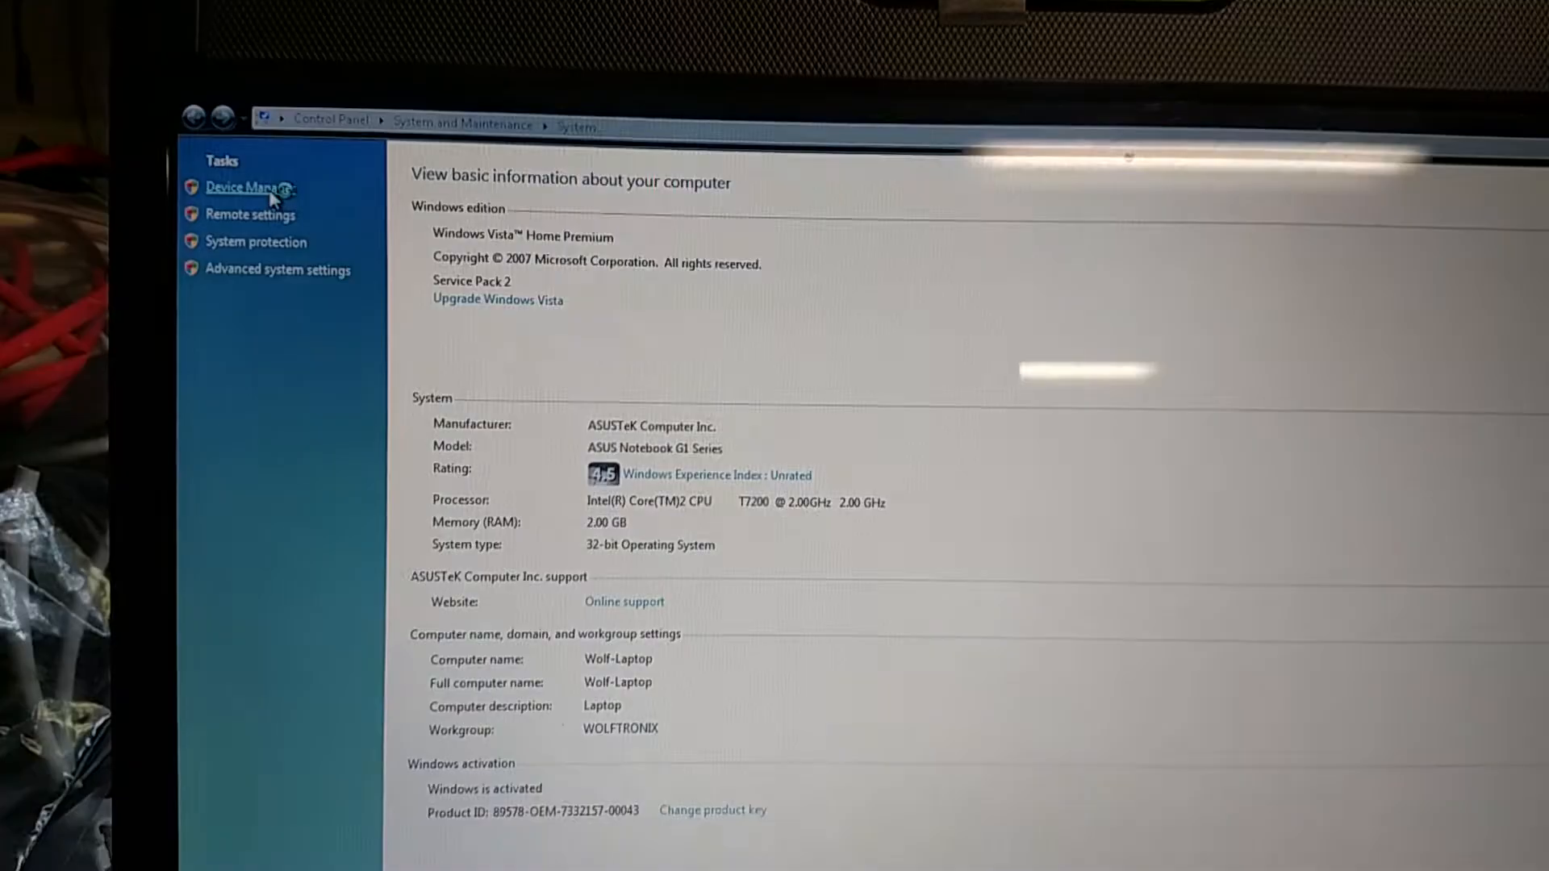
click(250, 187)
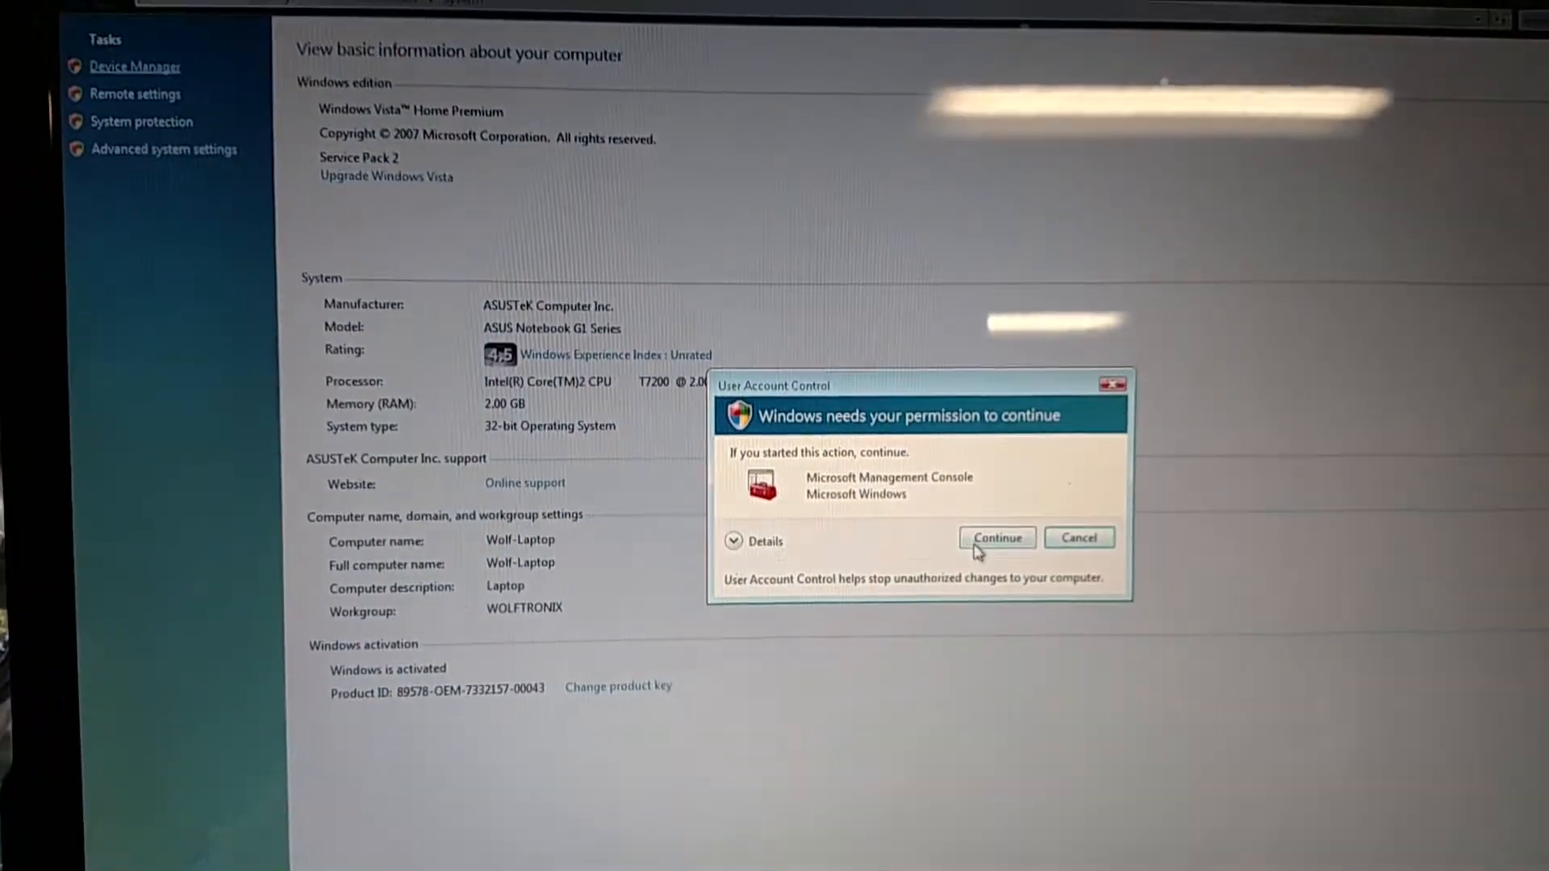
click(997, 539)
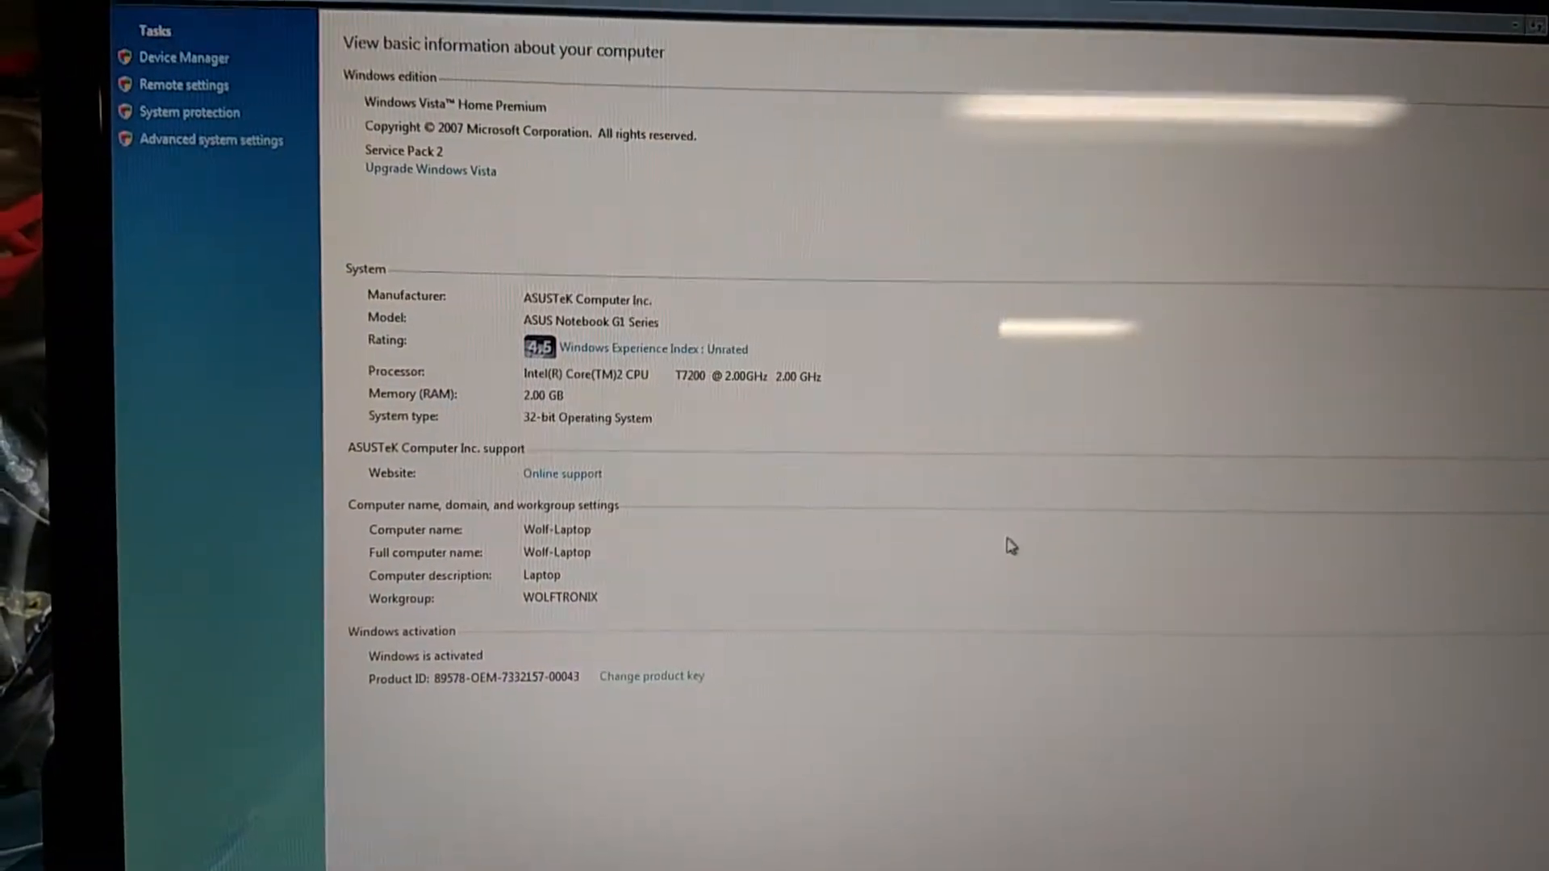
click(184, 58)
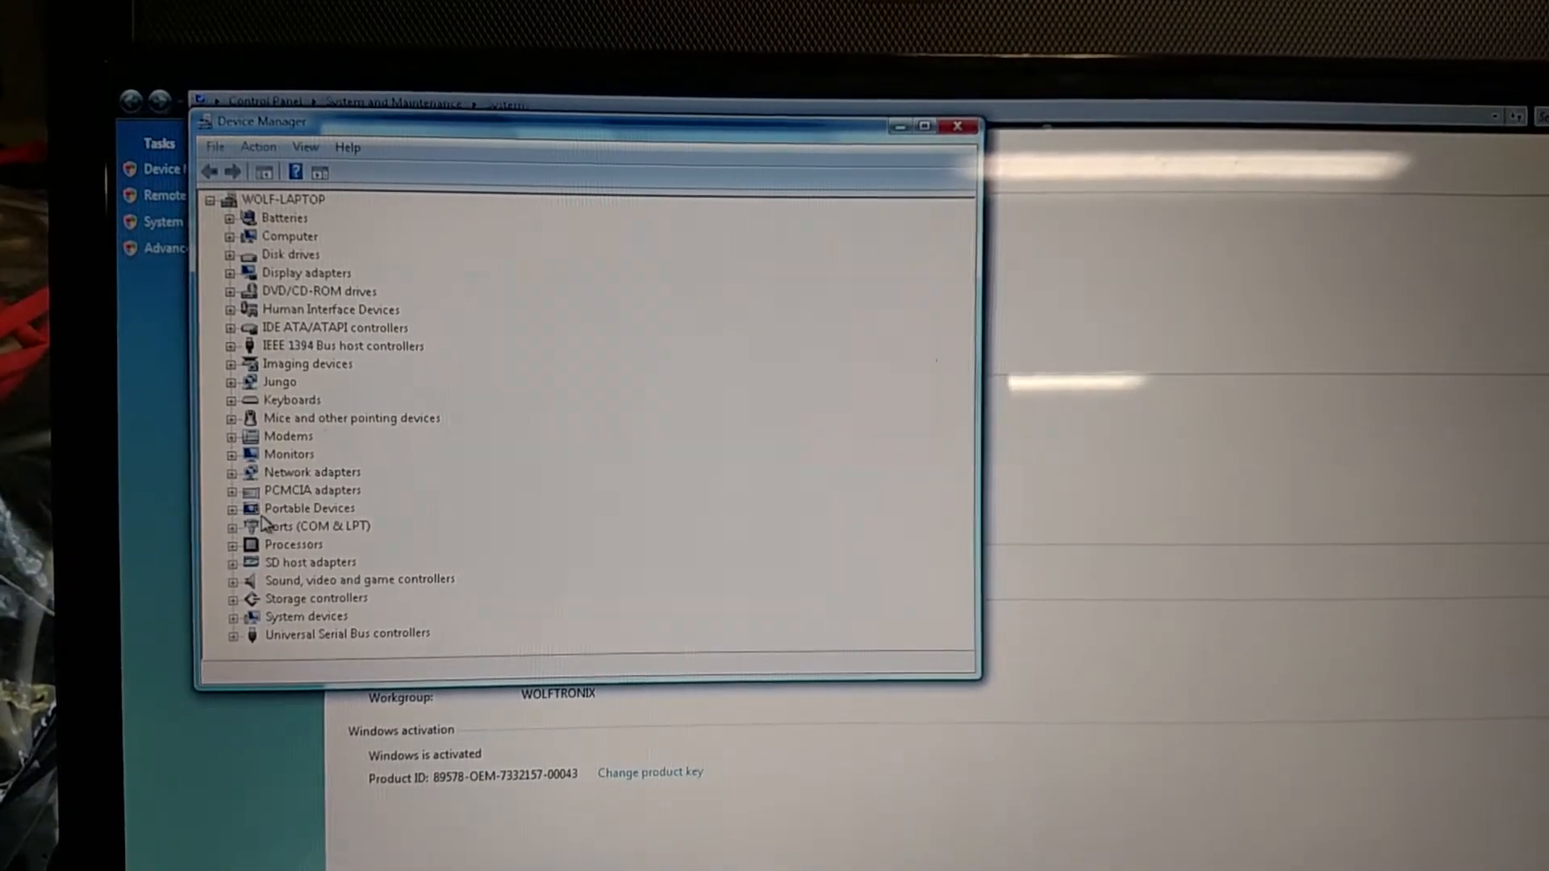
- Expand Ports (COM & LPT) to reveal USB Serial Port (COM1)
click(233, 526)
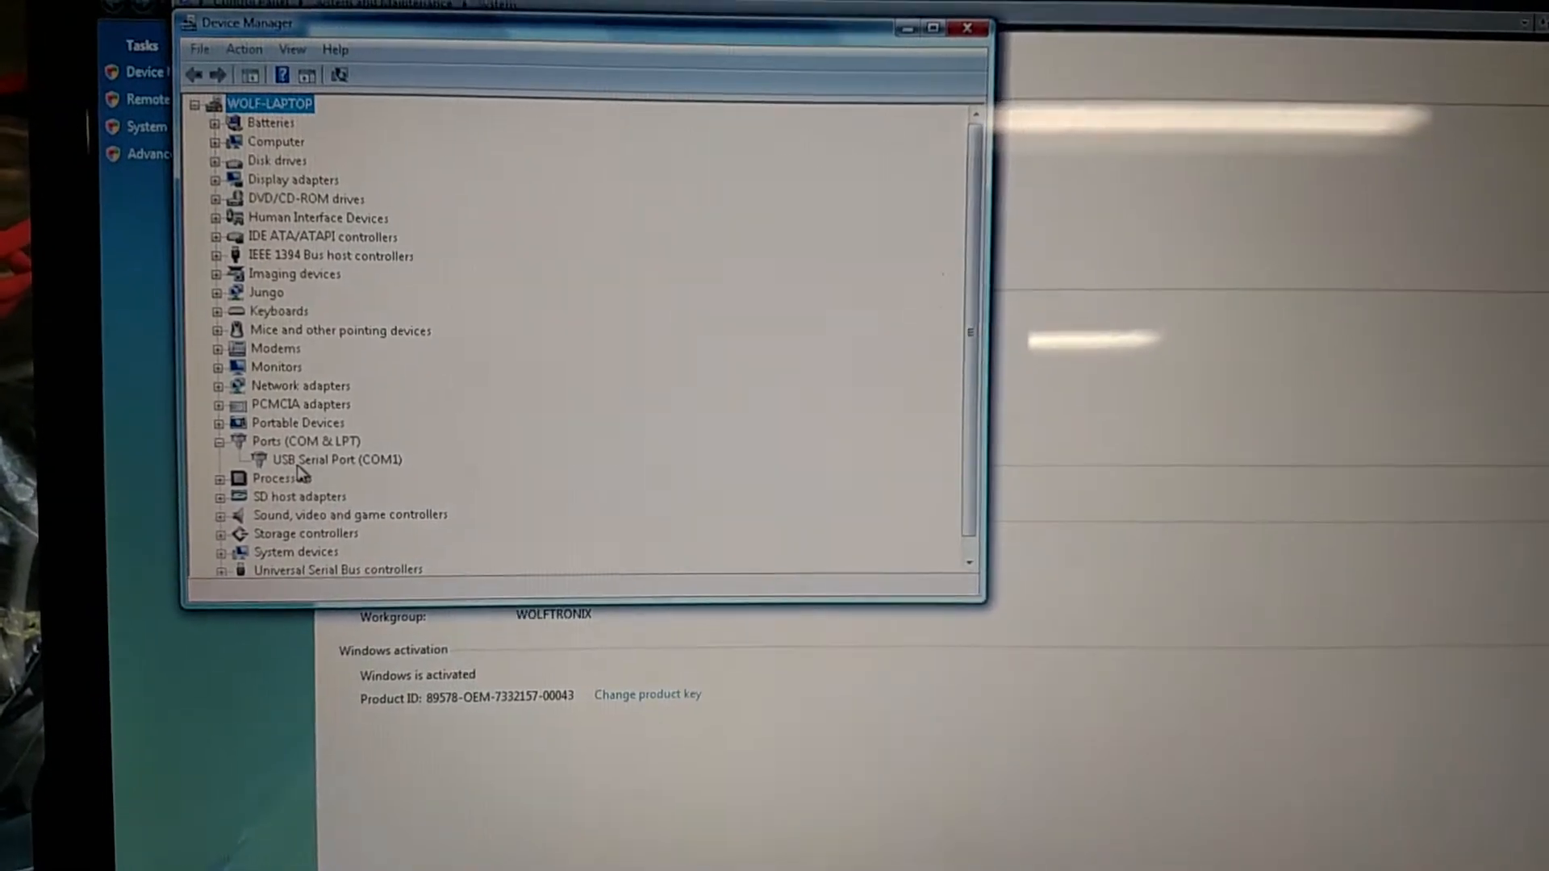
double_click(329, 458)
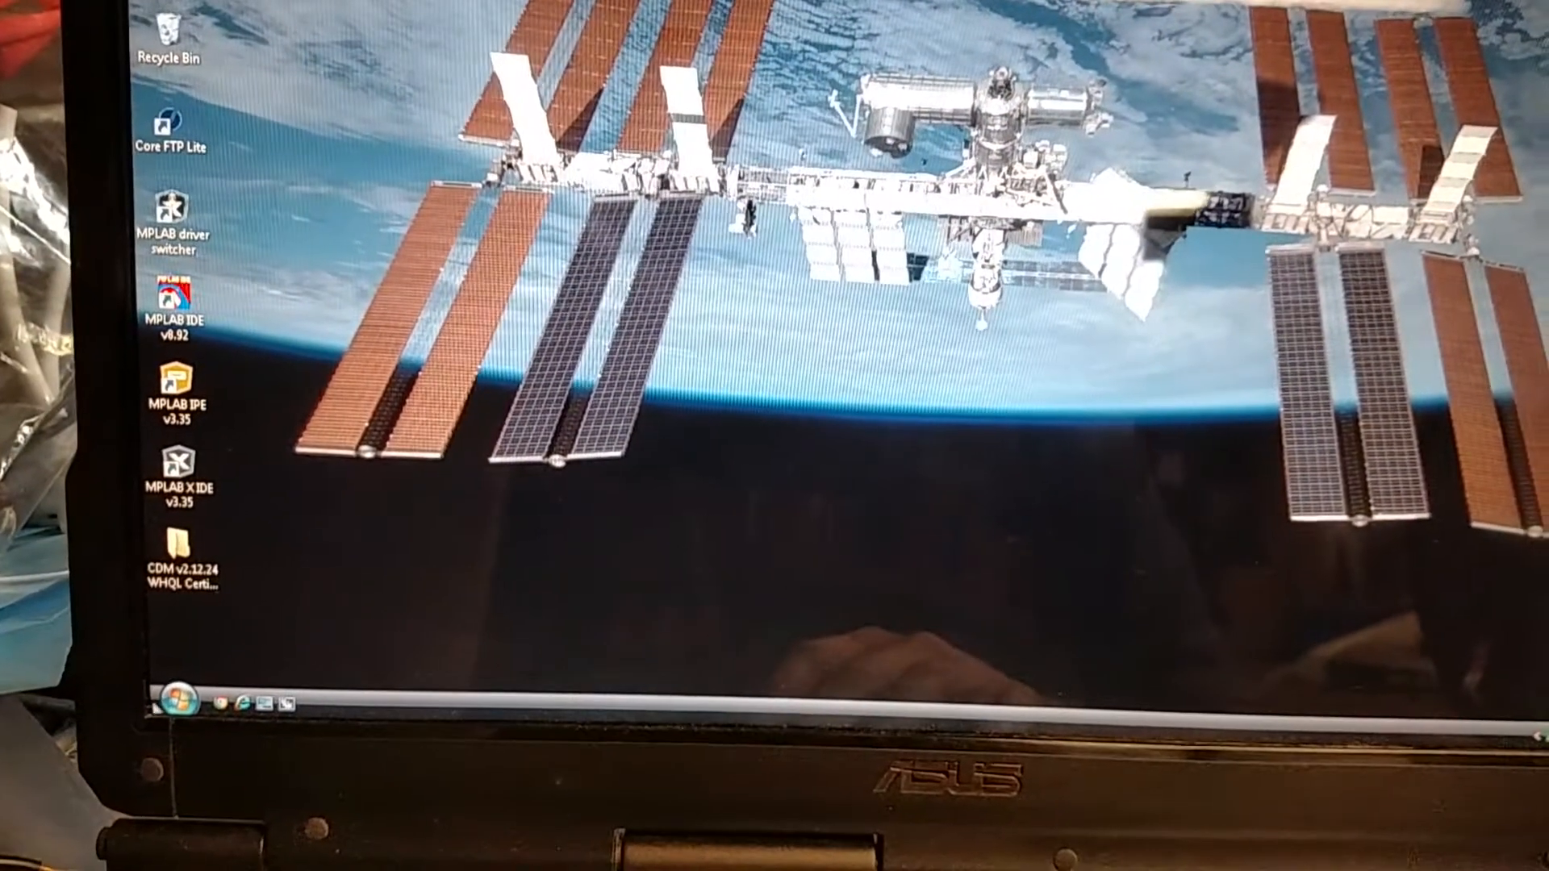
click(176, 698)
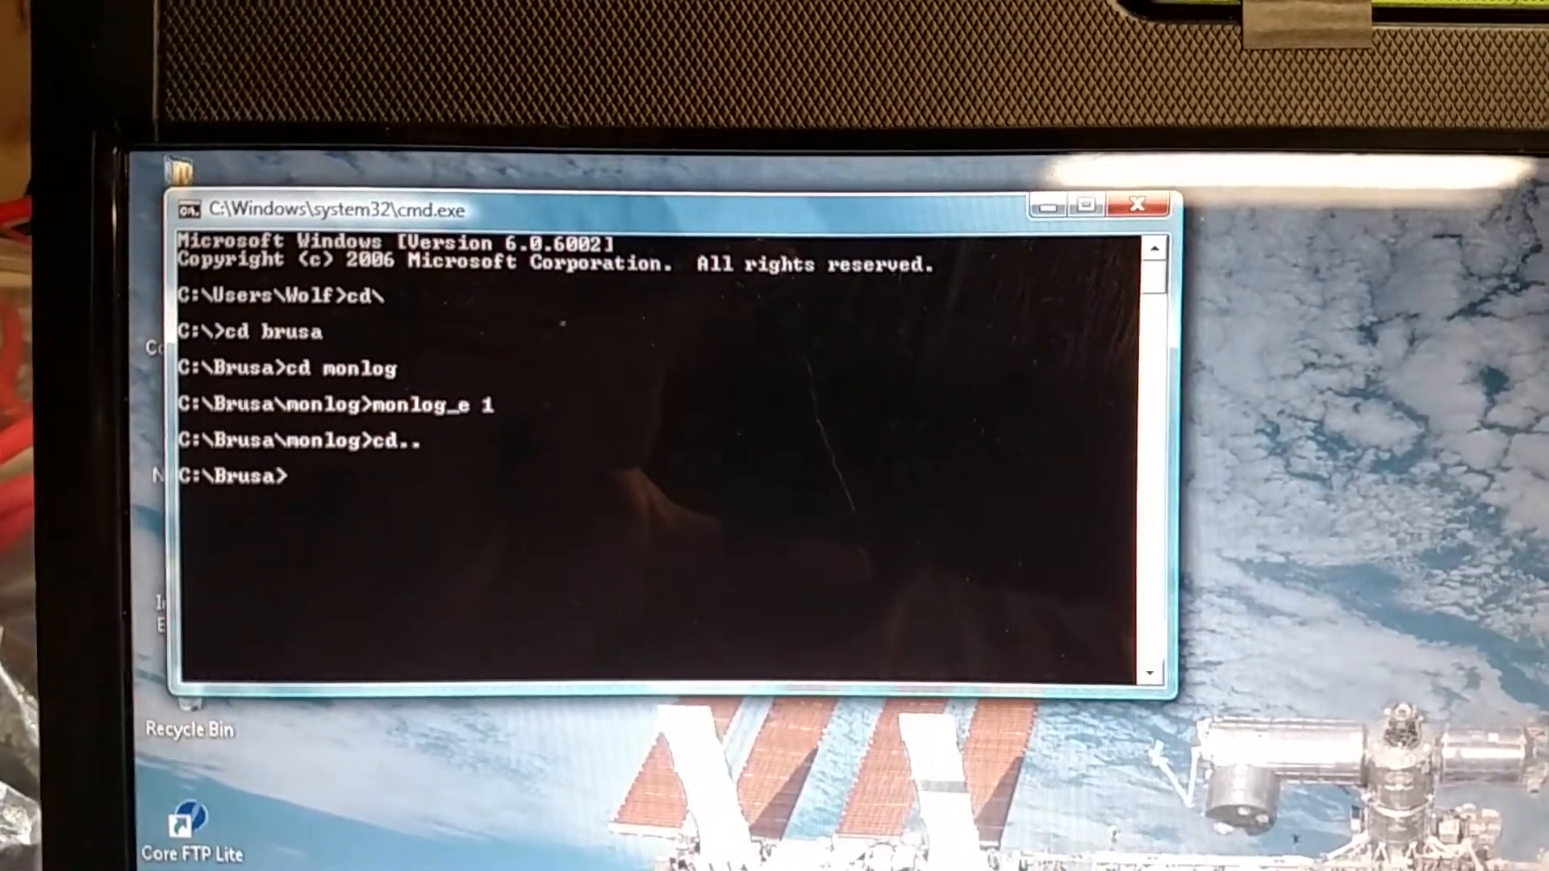
- Begin entering the cd command for the AMC folder at the C:\Brusa prompt
text(cd am)
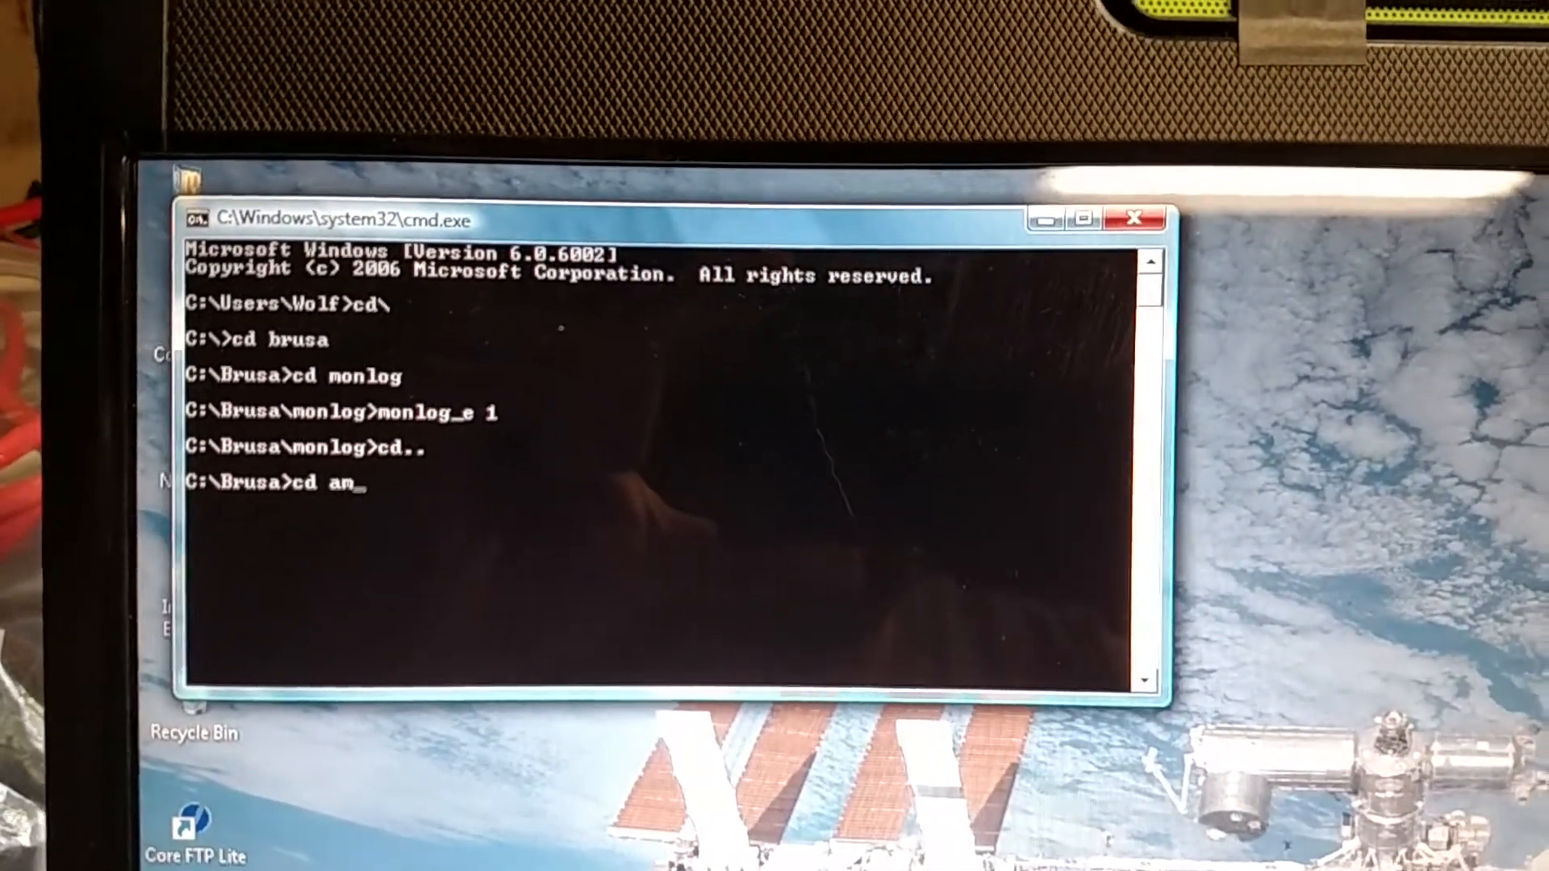